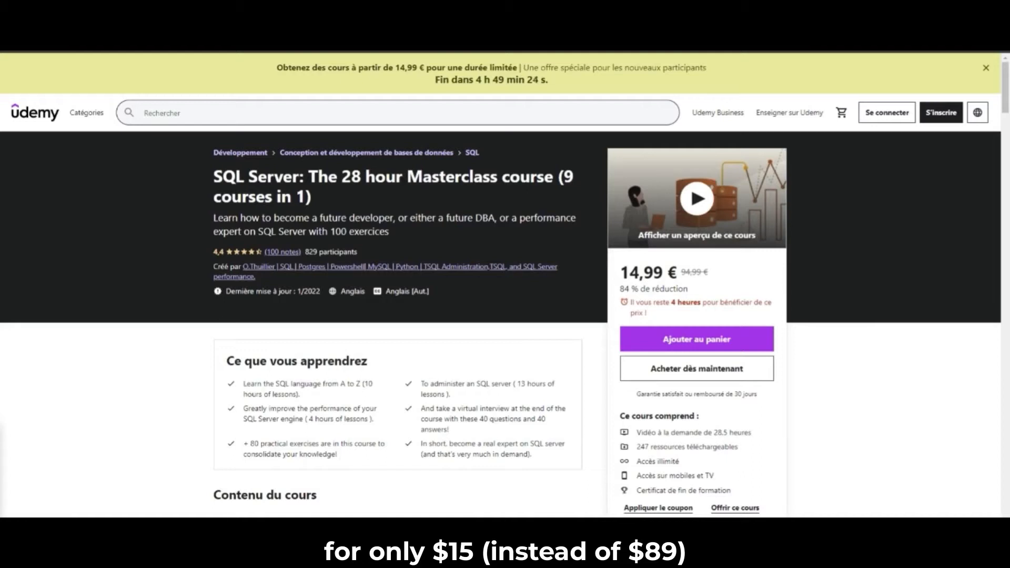
mouse_move(407, 204)
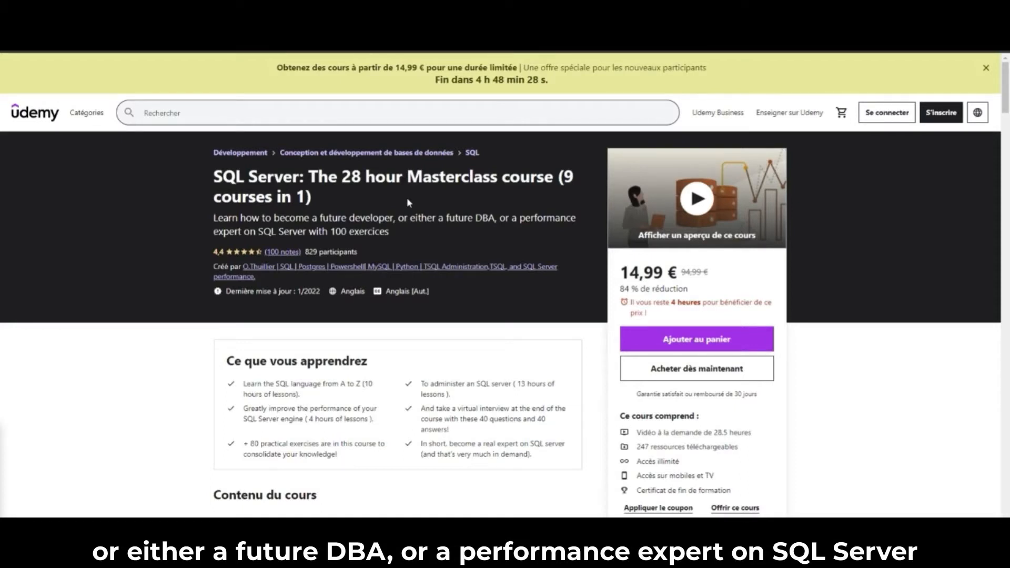
mouse_move(379, 215)
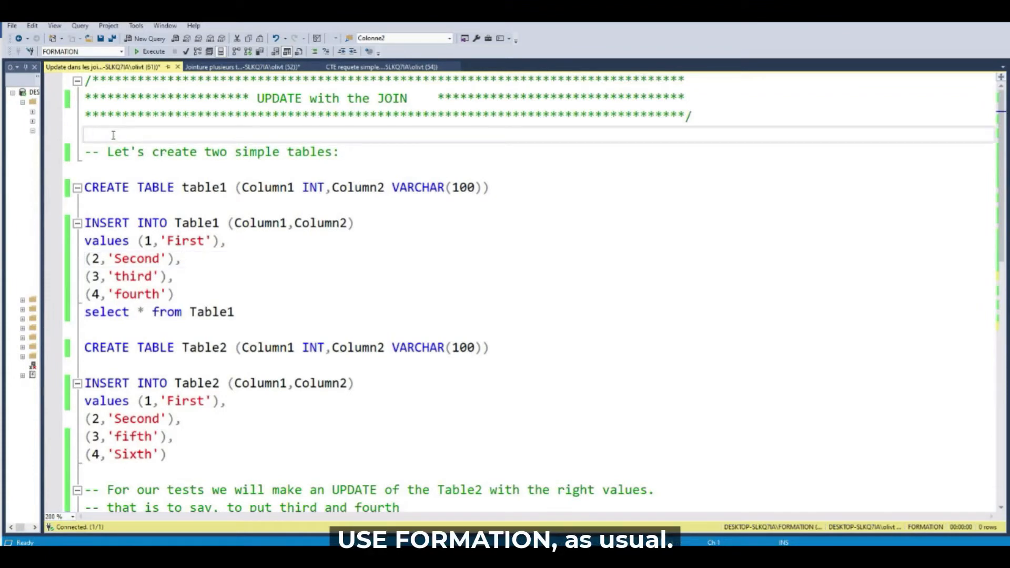
- Add a USE FORMATION / go batch at the top of the script and execute it
type("USE FORM")
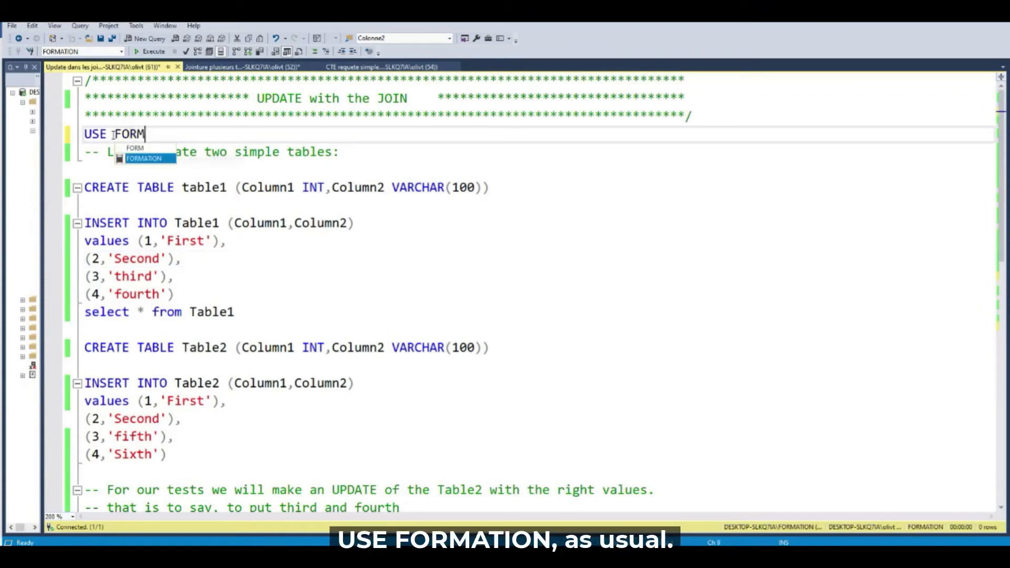
type("go")
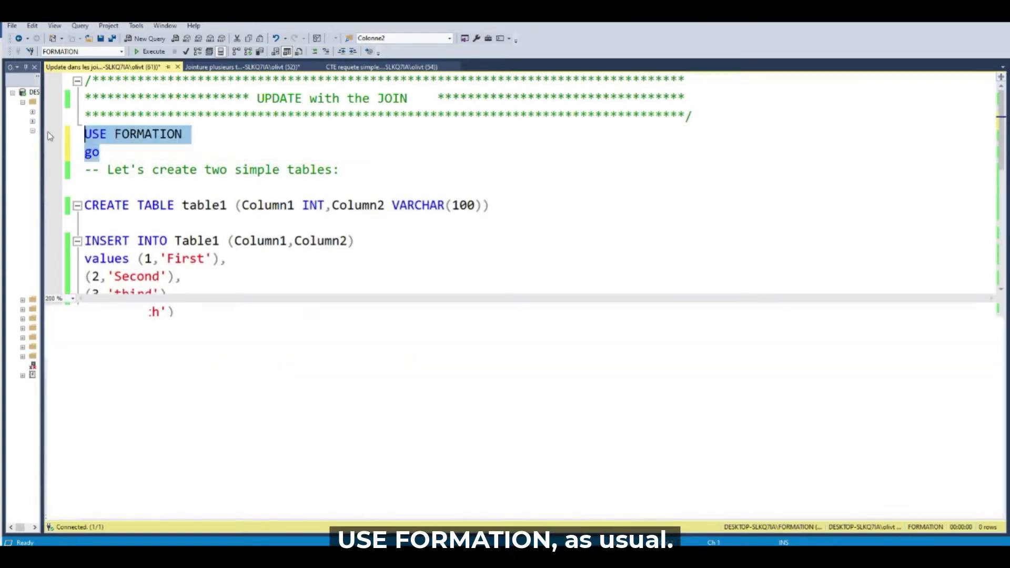
left_click(153, 52)
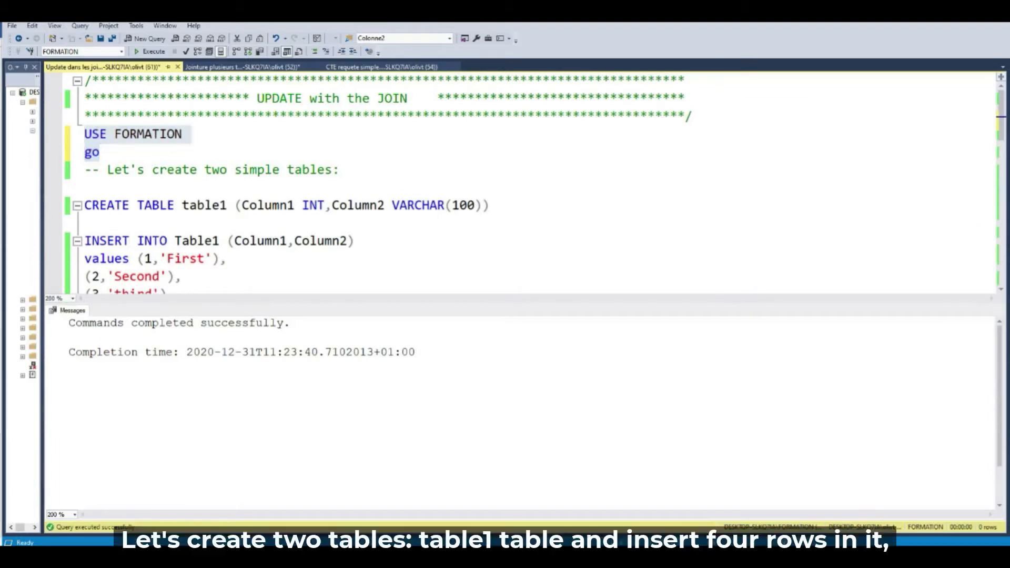
- Run the CREATE TABLE and four-row INSERT statements for Table1
scroll("down", 3)
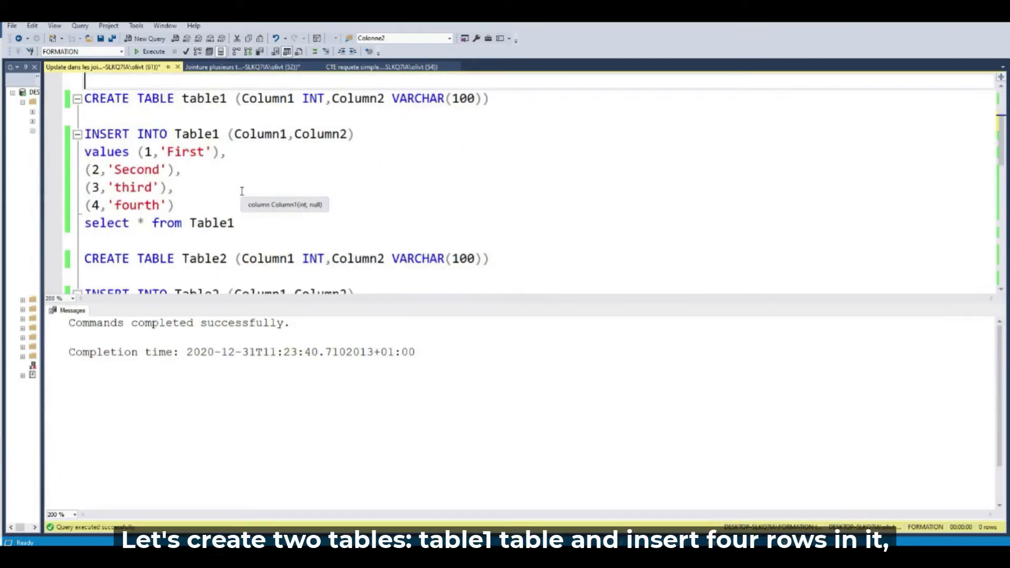
triple_click(283, 98)
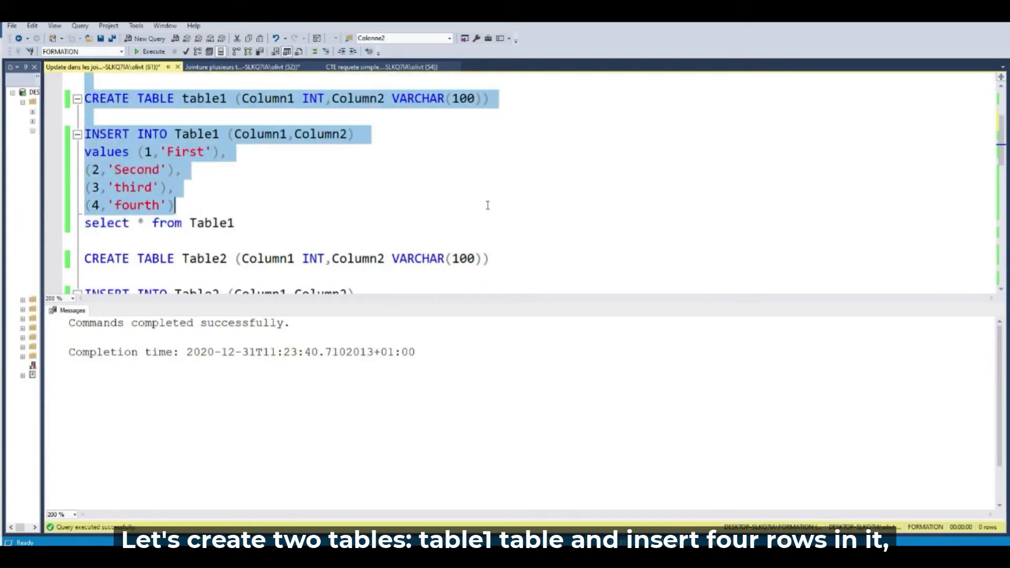
left_click(152, 52)
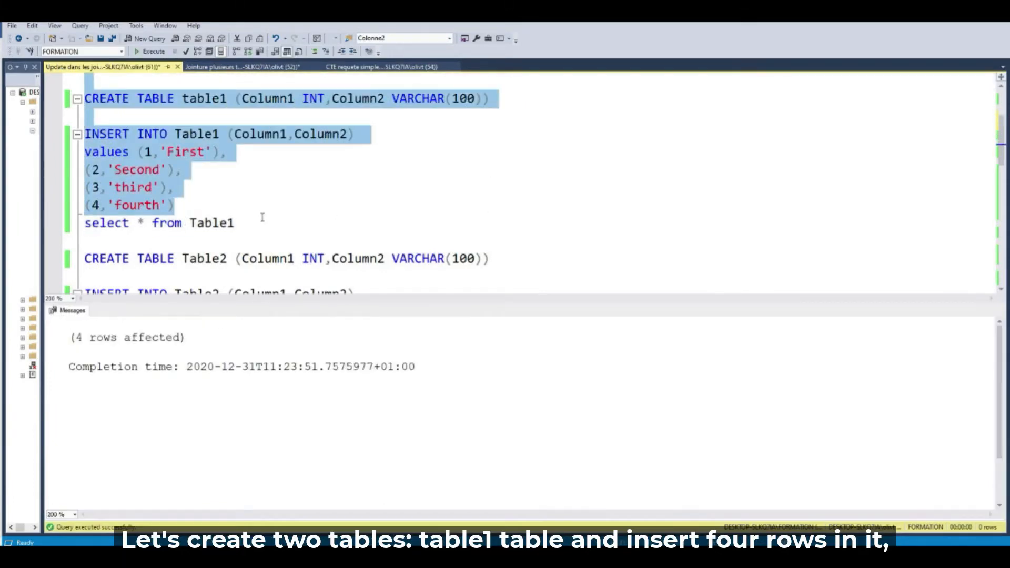
- Select and run the CREATE TABLE and INSERT statements for Table2
scroll("down", 3)
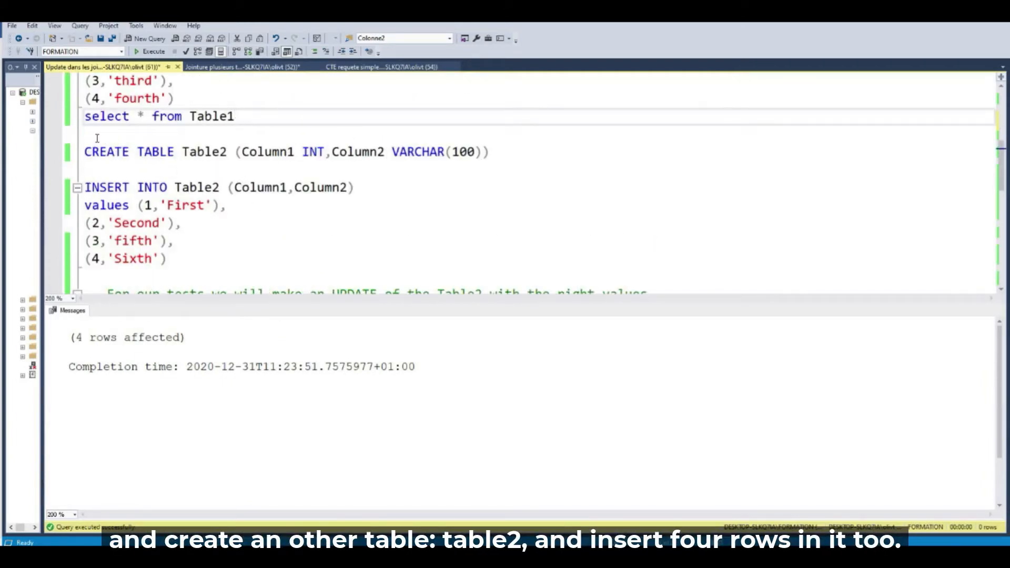
left_click_drag(84, 133, 167, 258)
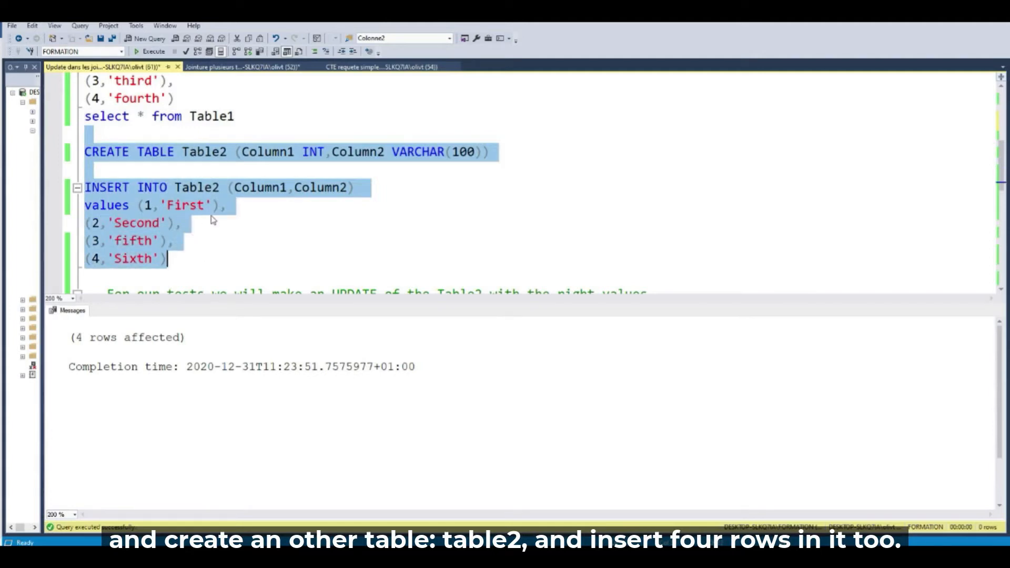
scroll("down", 3)
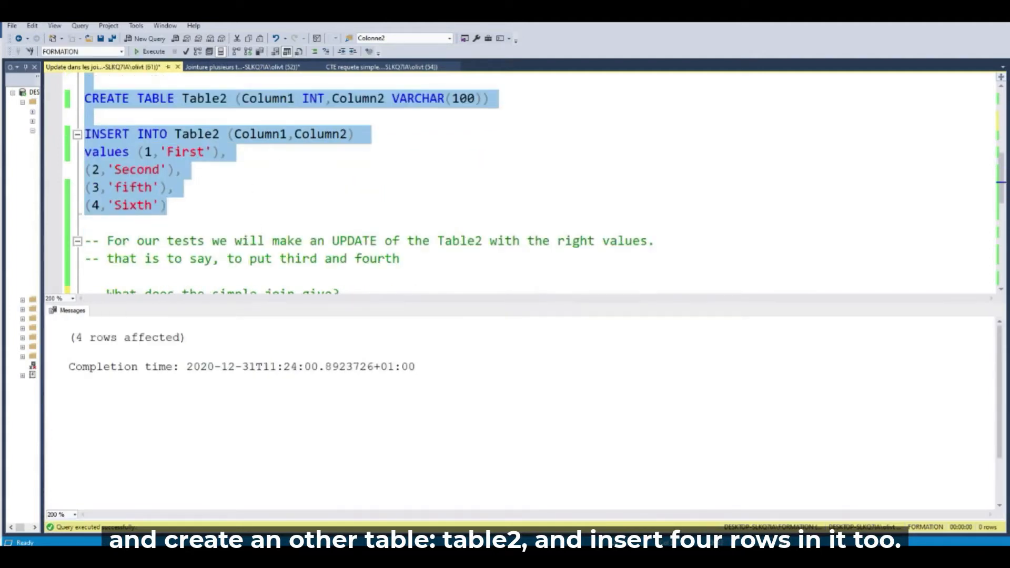
scroll("down", 3)
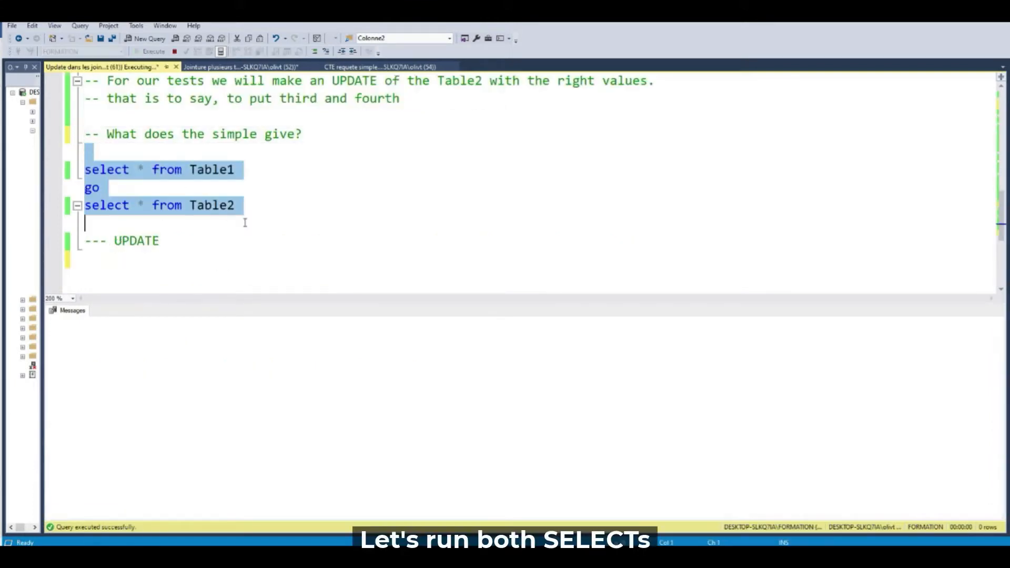
- Run both SELECT * queries, showing Table2's fifth/Sixth versus Table1's third/fourth
left_click(153, 51)
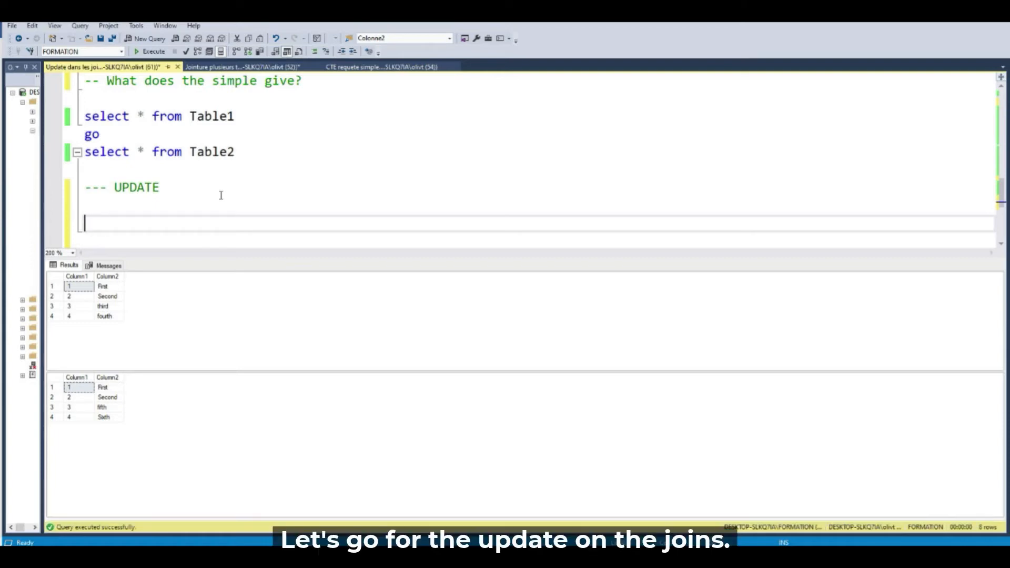
- Type 'update table2 set column2 = T1.column2' into the query editor
type("update")
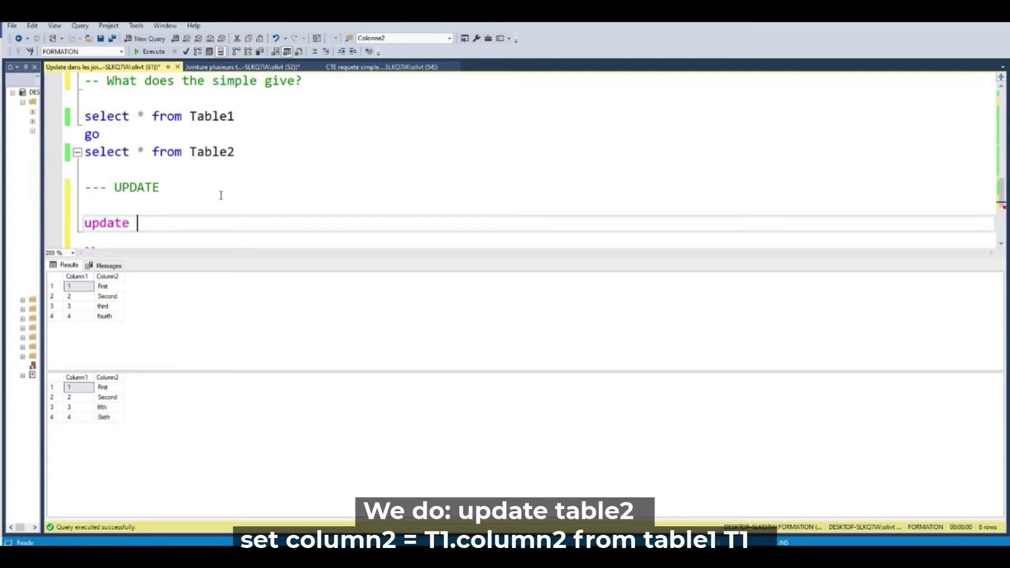
type("table")
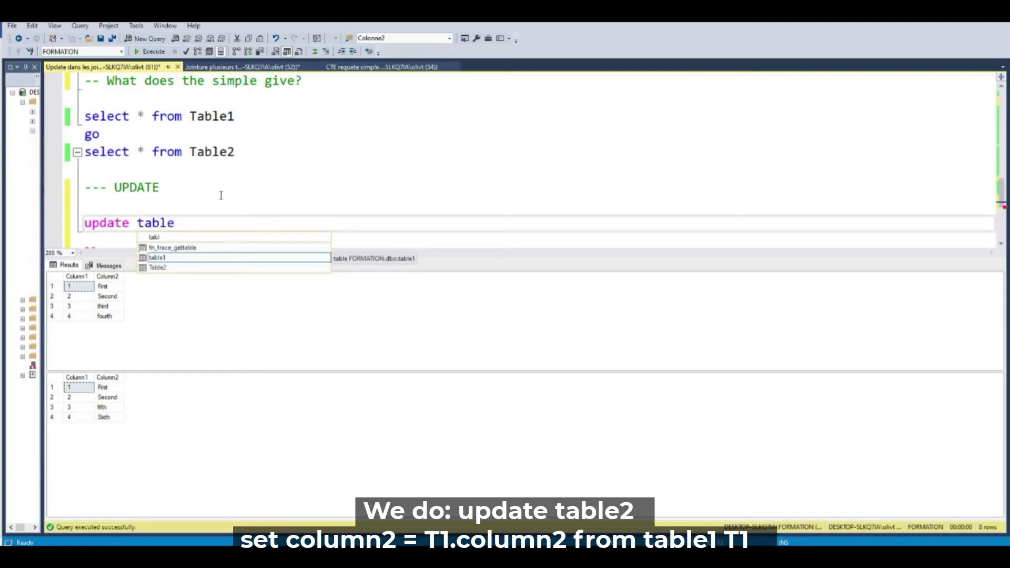
type("2")
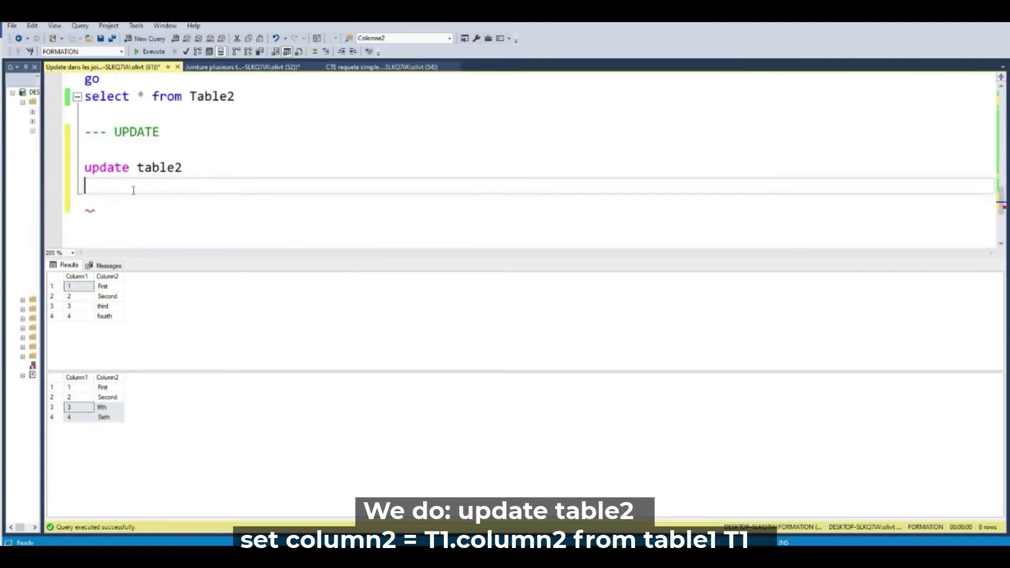
type("s")
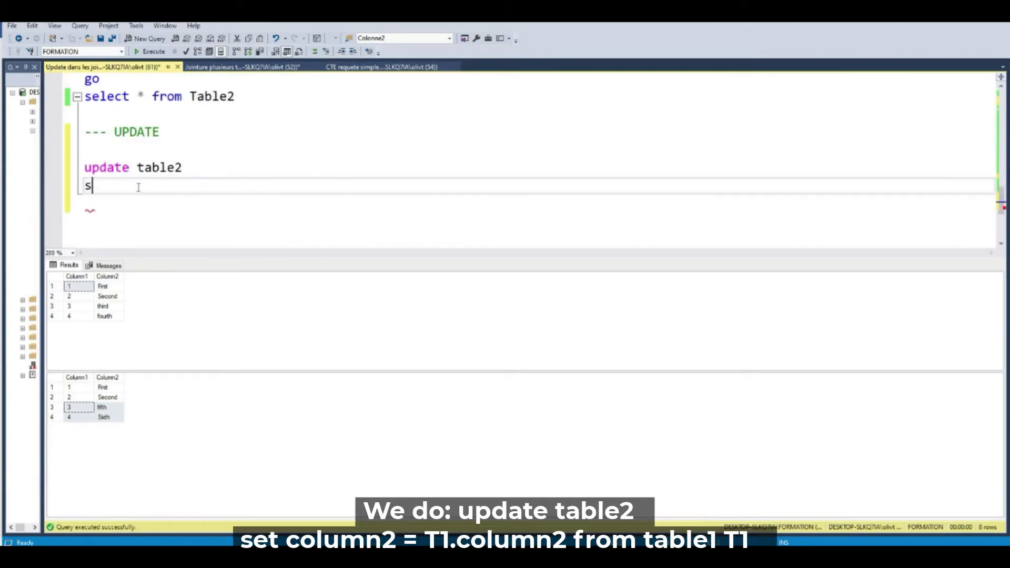
type("et col")
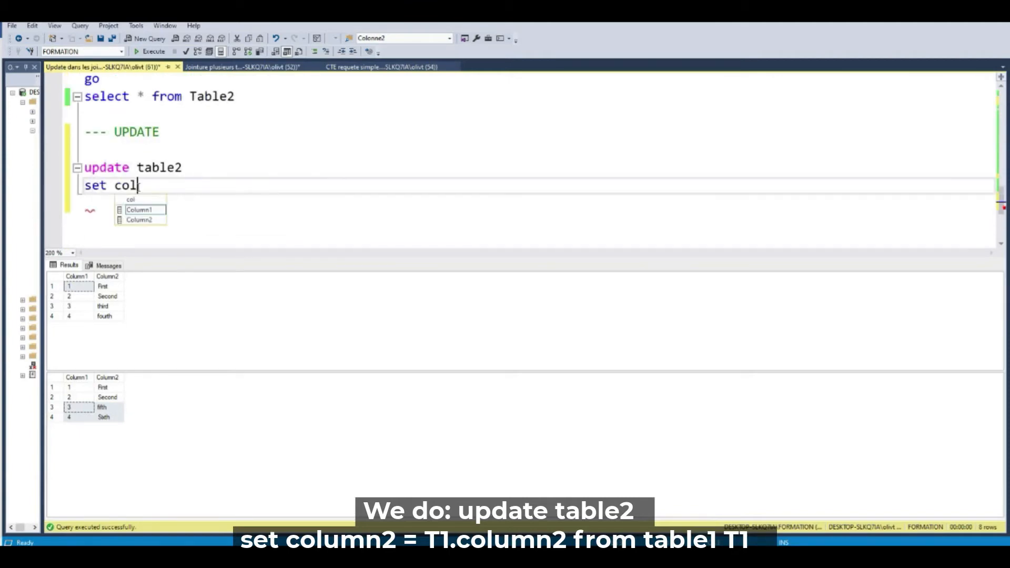
type("umn2")
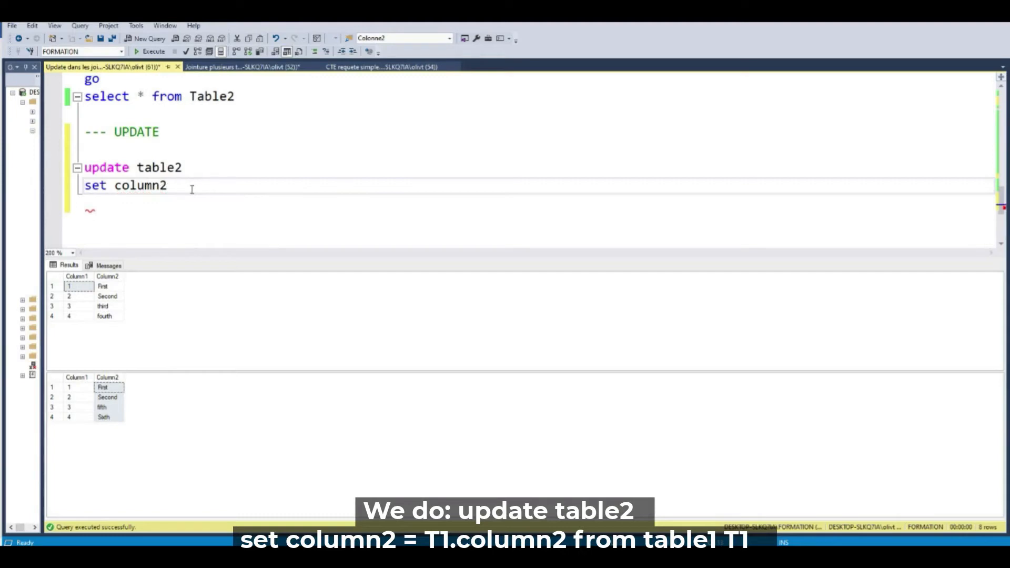
type("=")
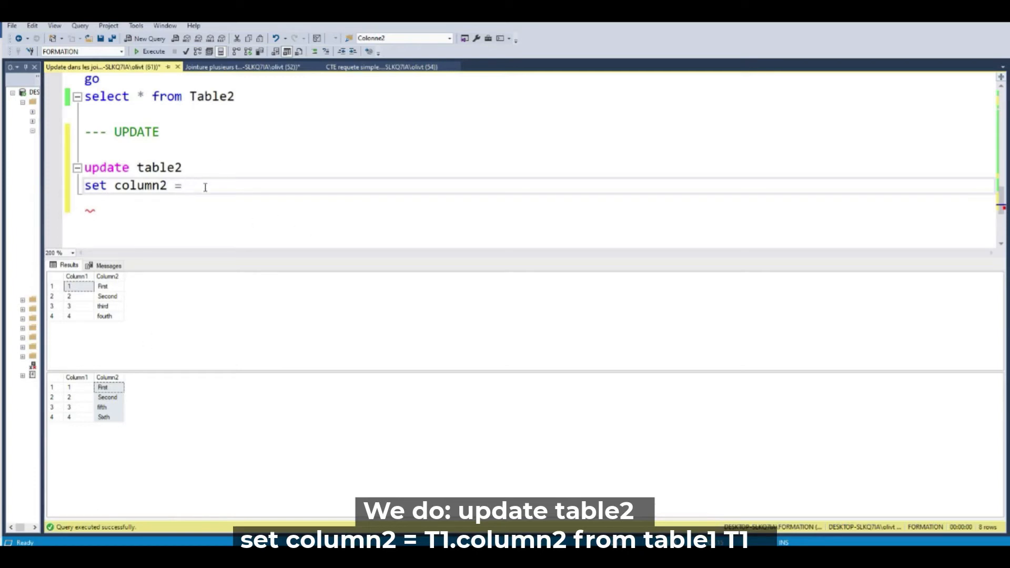
type("T1.")
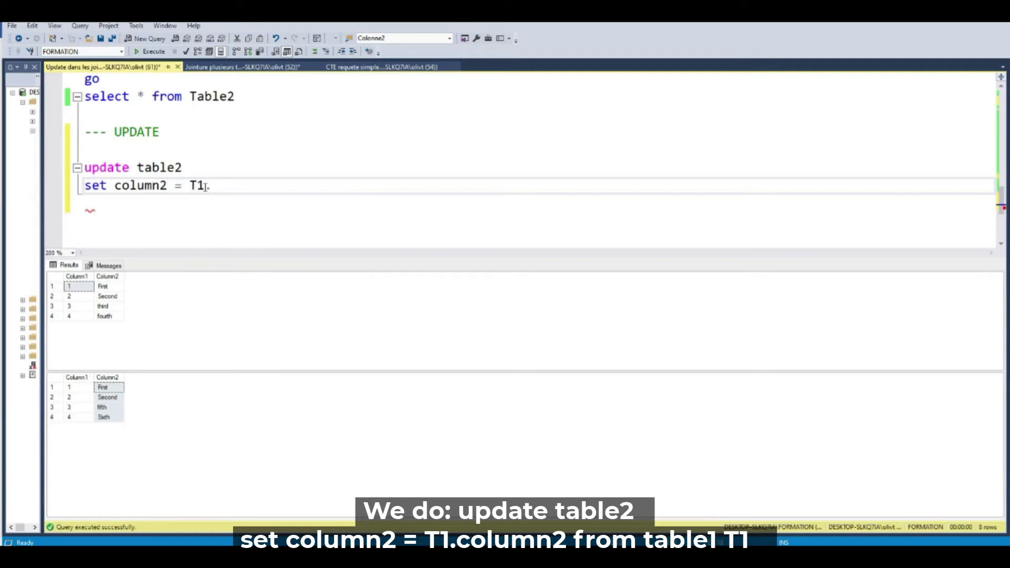
type(".colu")
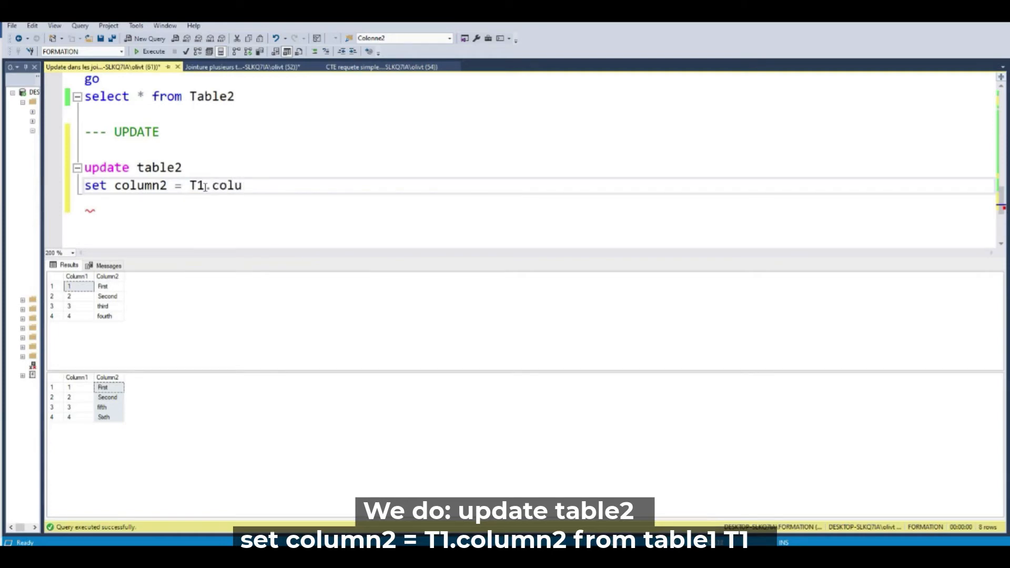
type("mn2")
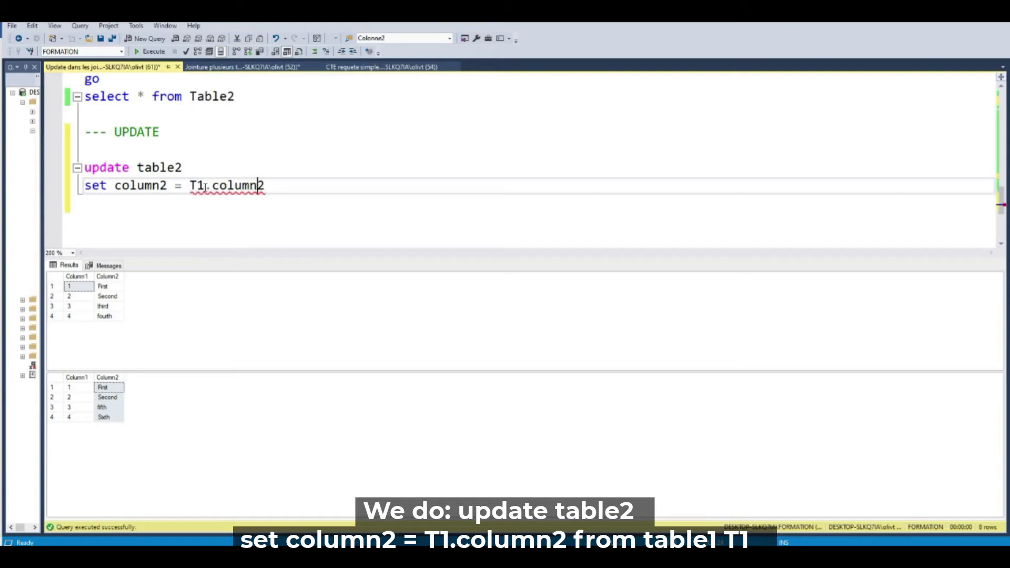
- Add 'from table1 T1' to the UPDATE and start the inner join
type("from")
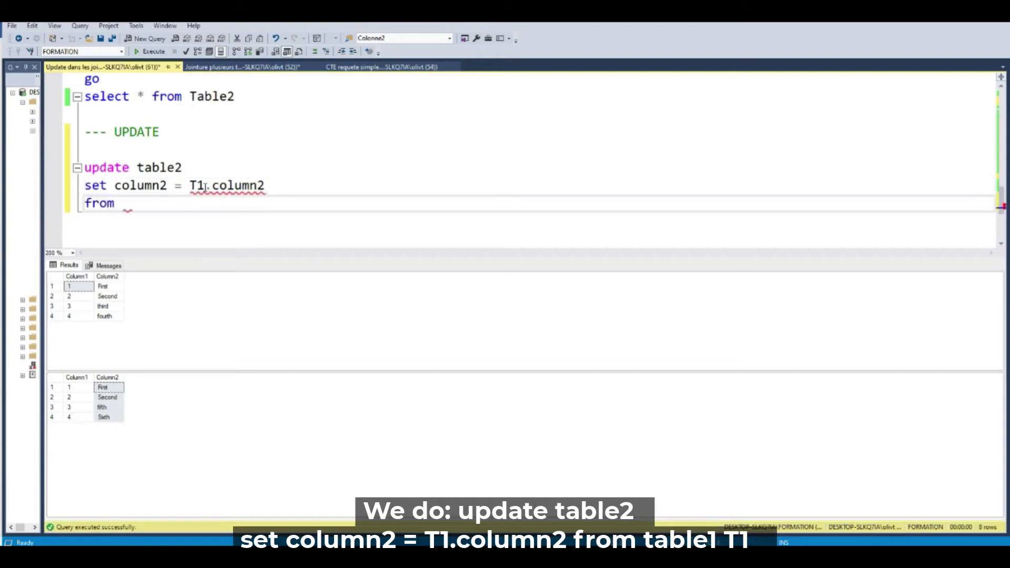
type("table")
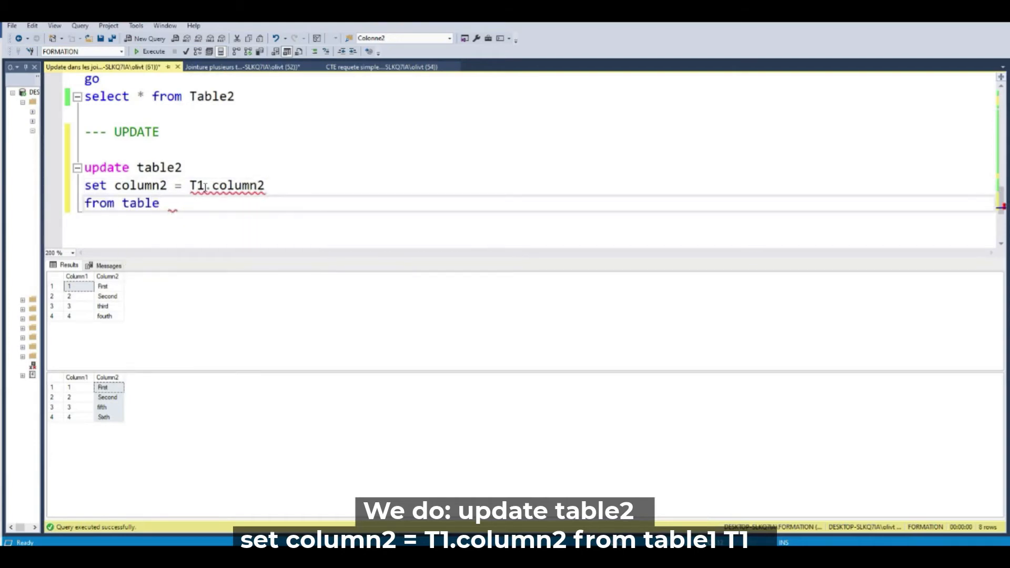
type("T1")
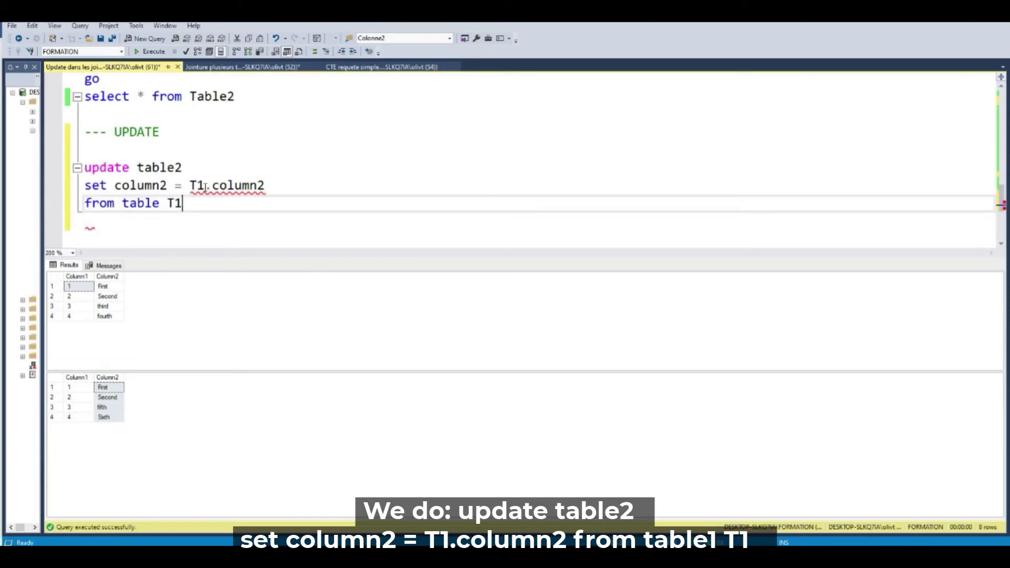
type("1")
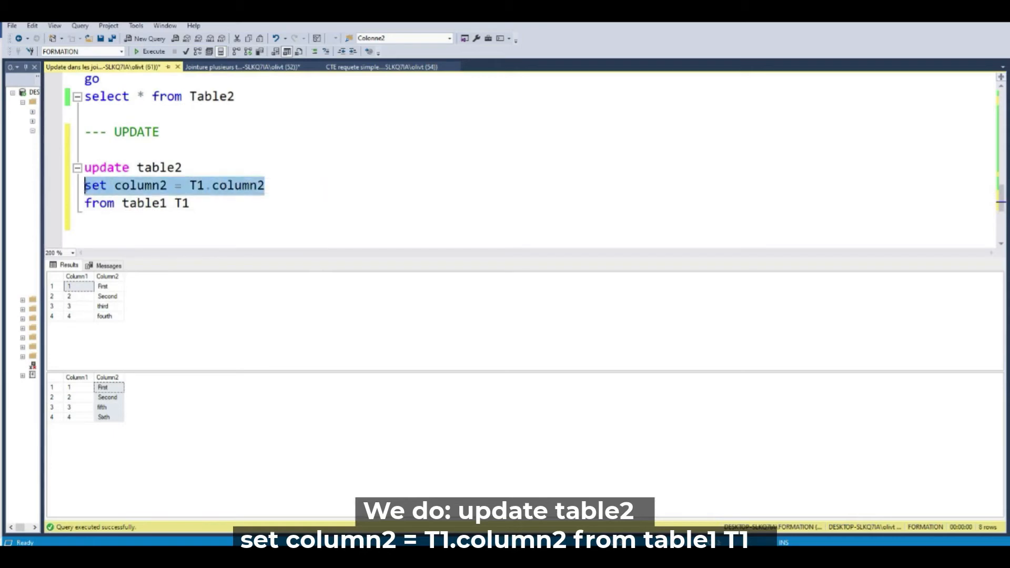
mouse_move(150, 202)
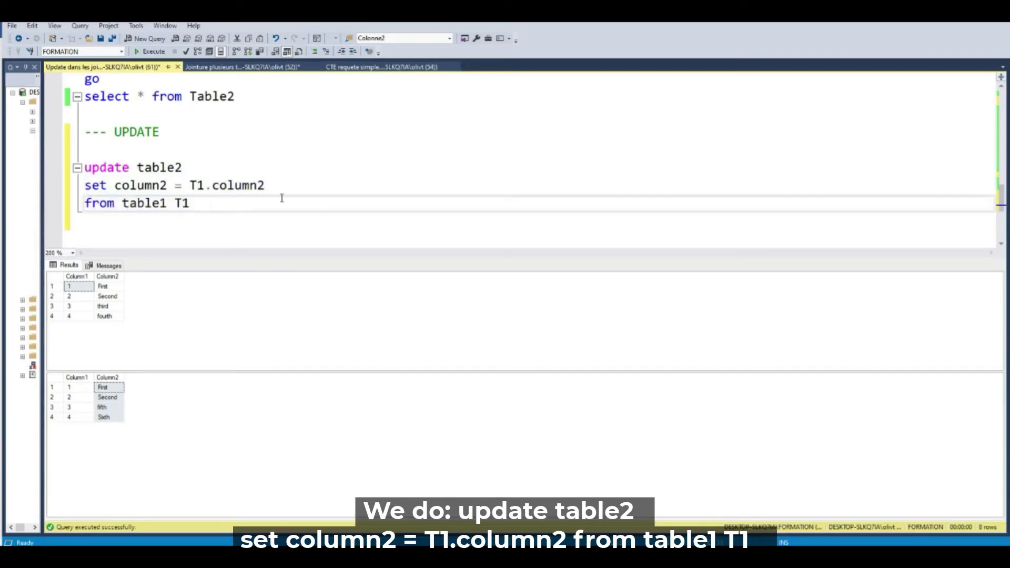
type("inner j")
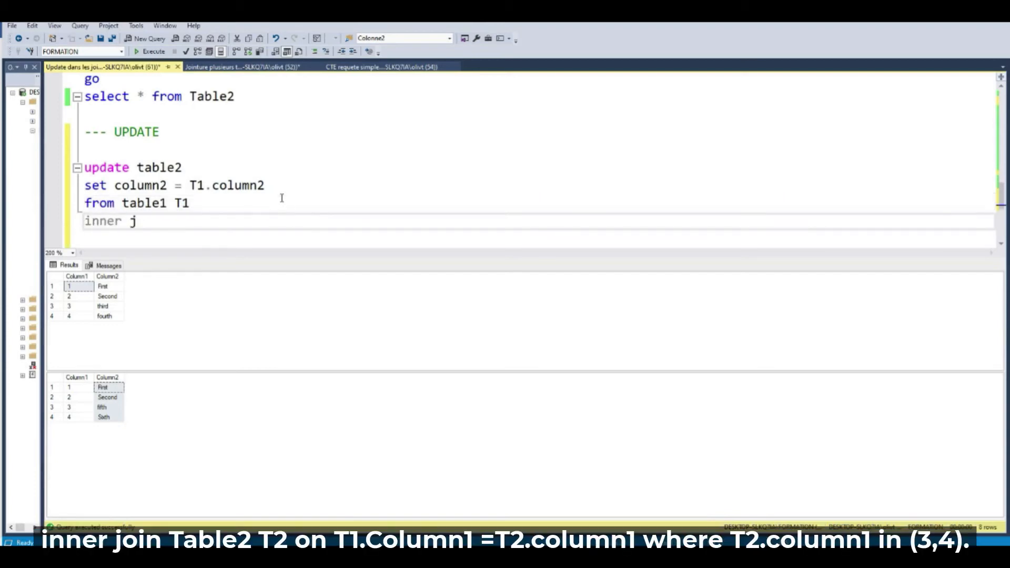
- Finish 'inner join Table2 T2 on T1.Column1 = T2.column1', fix a stray 'where', and start the where clause
type("oin Table2")
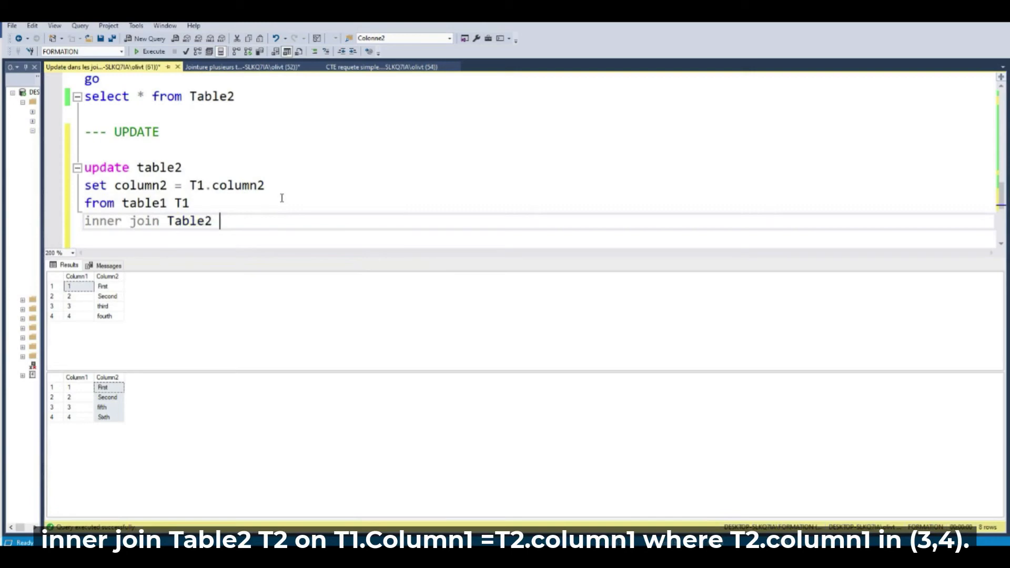
type("T2 on T1.Column1 =")
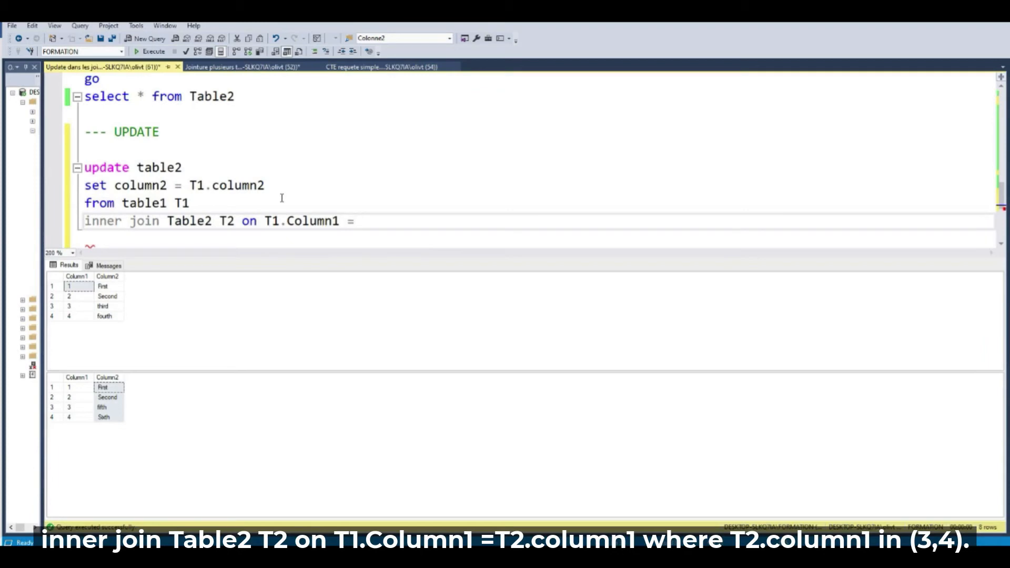
type("T2.c")
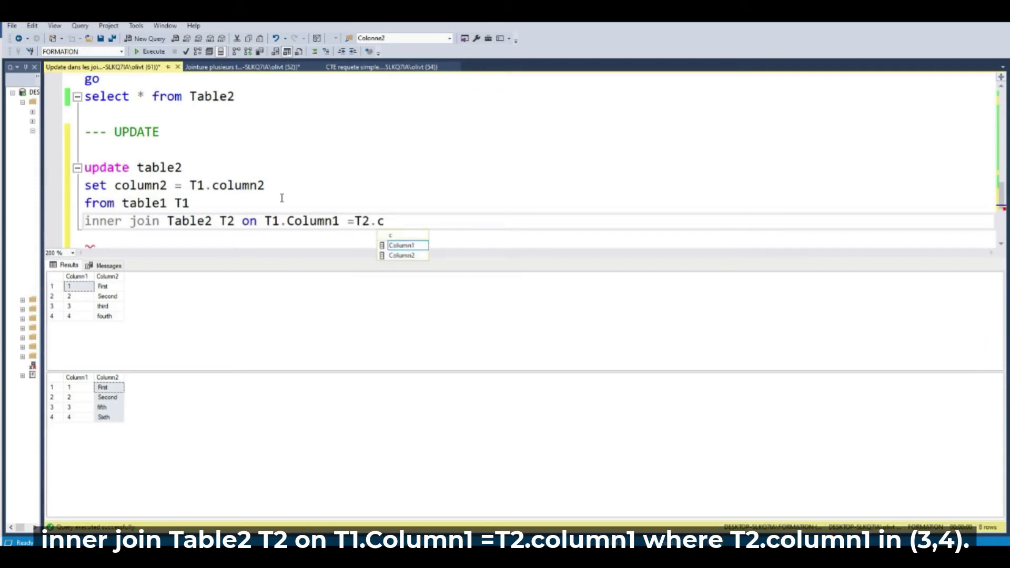
type("olumn1")
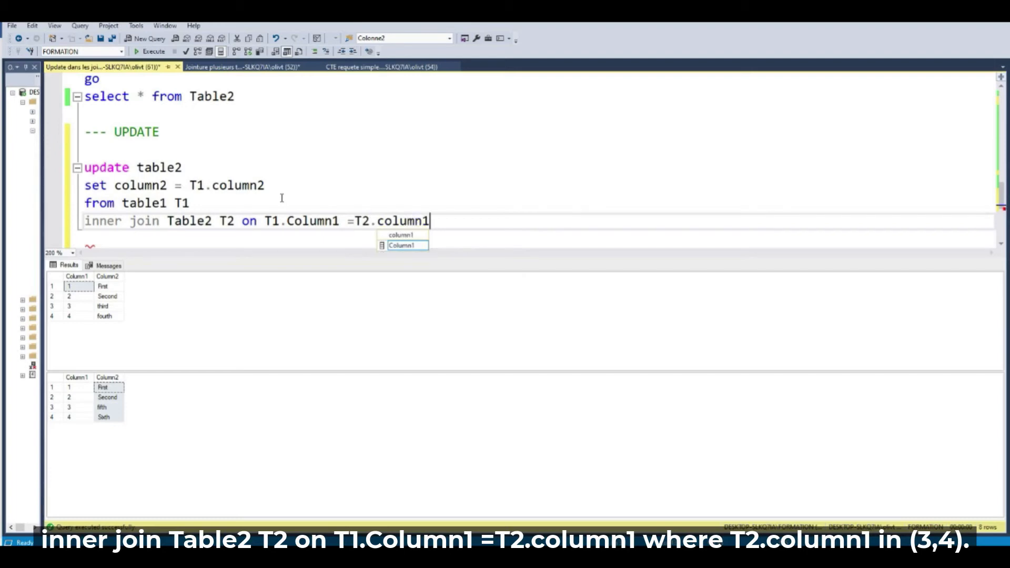
type("wh")
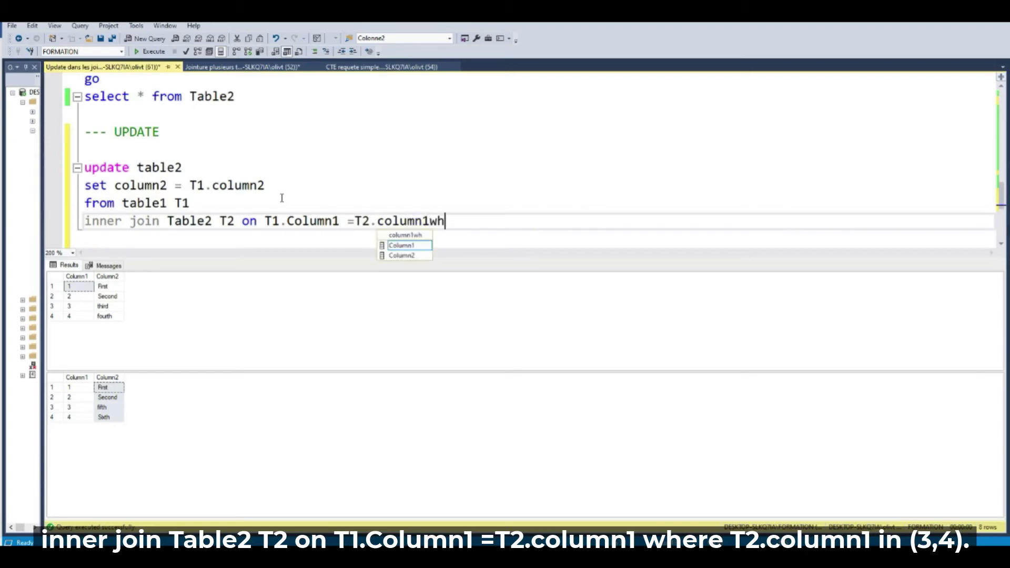
type("ere")
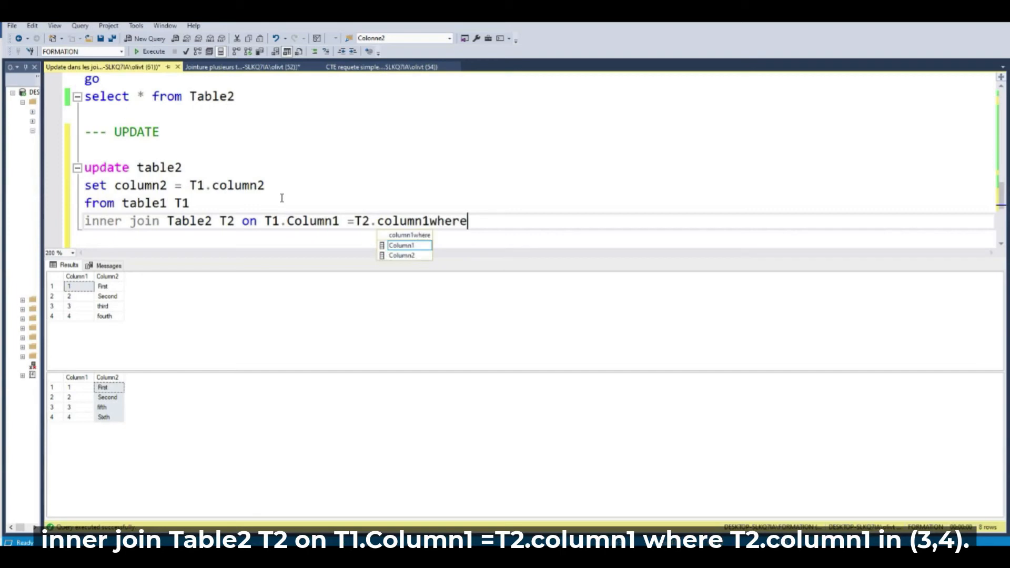
key("BackSpace")
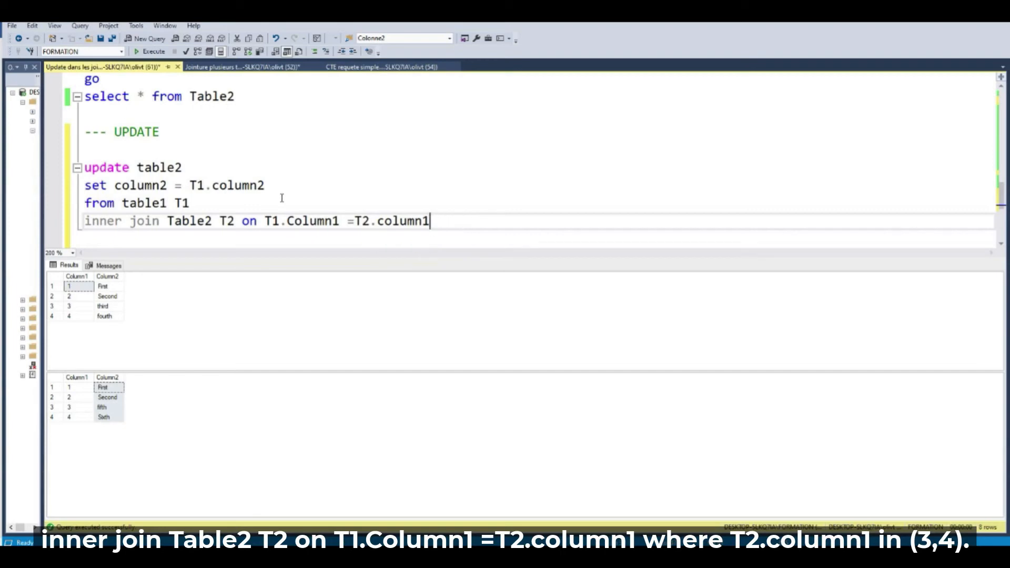
type("where")
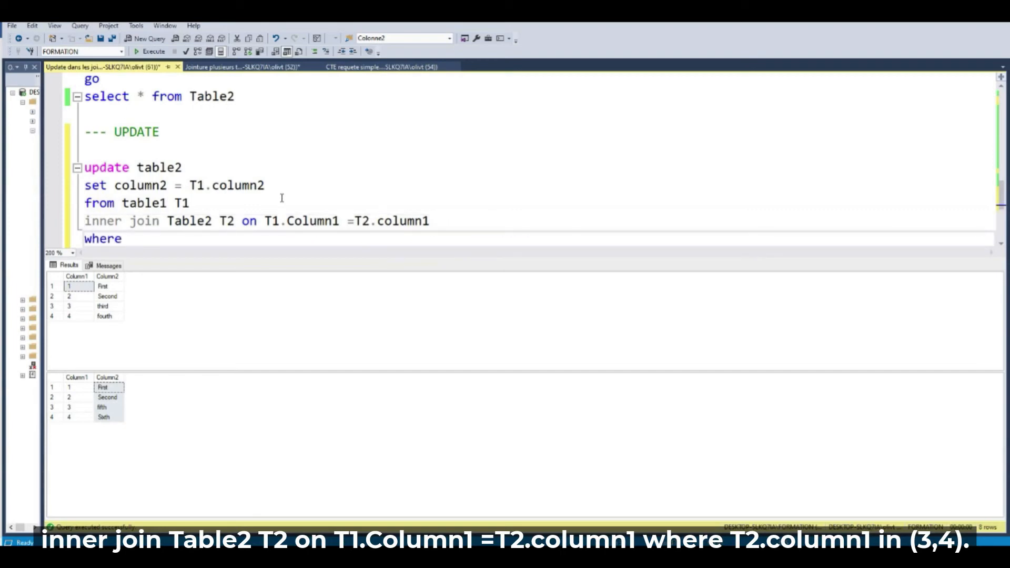
- Complete the where clause as 'T2.column2 in (3,4)'
type("T2")
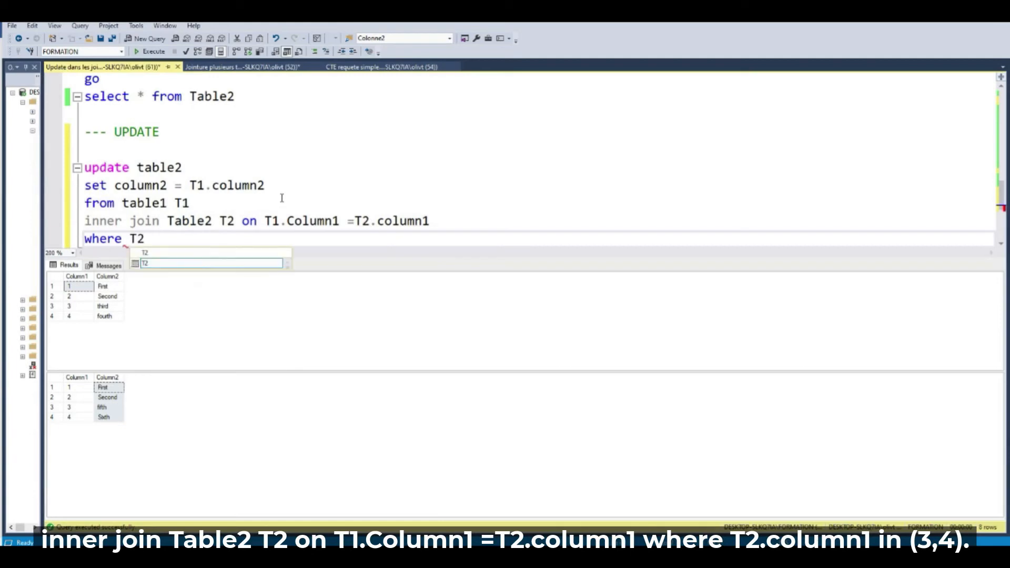
type(".co")
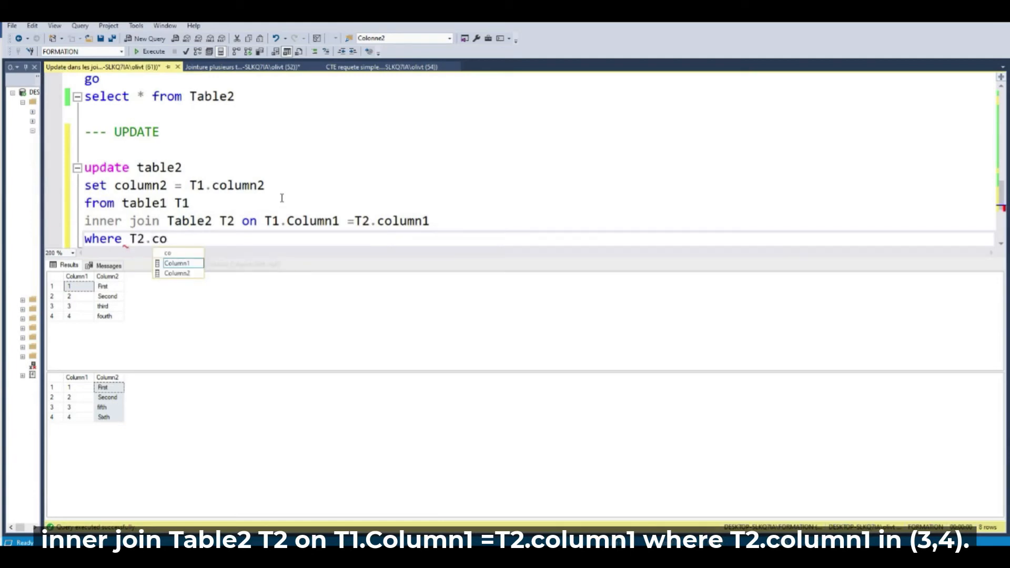
type("lum")
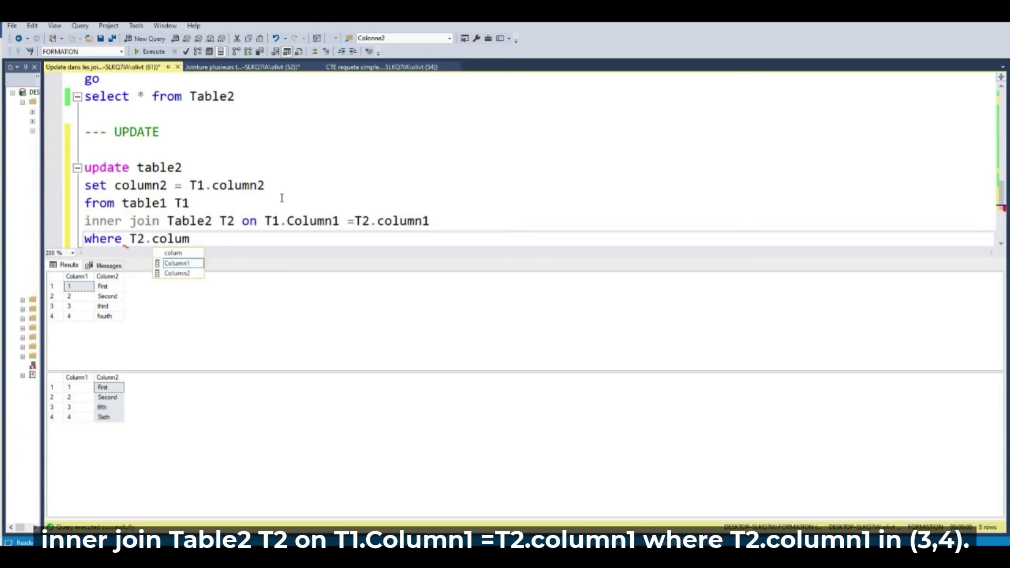
type("2")
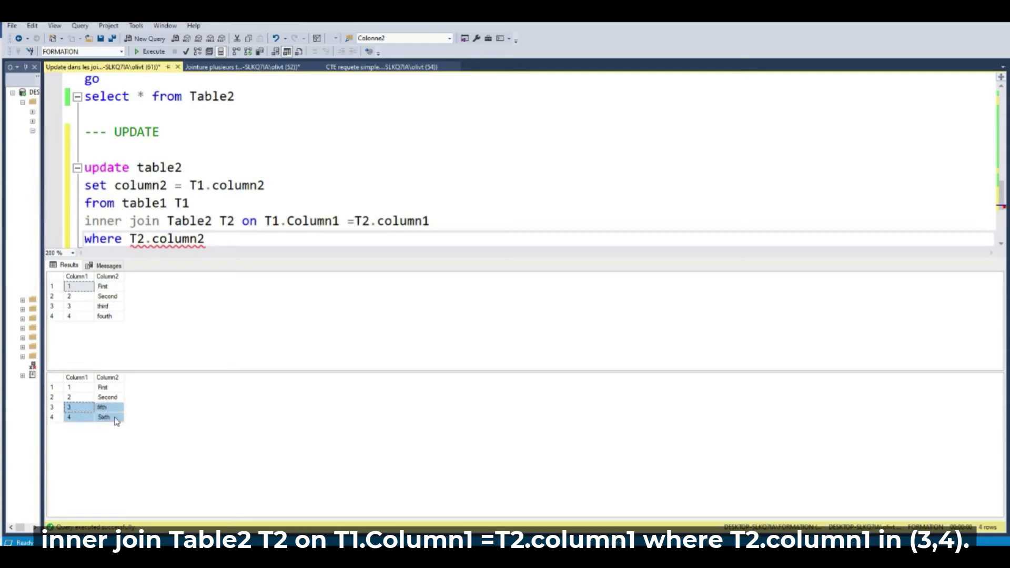
left_click(204, 239)
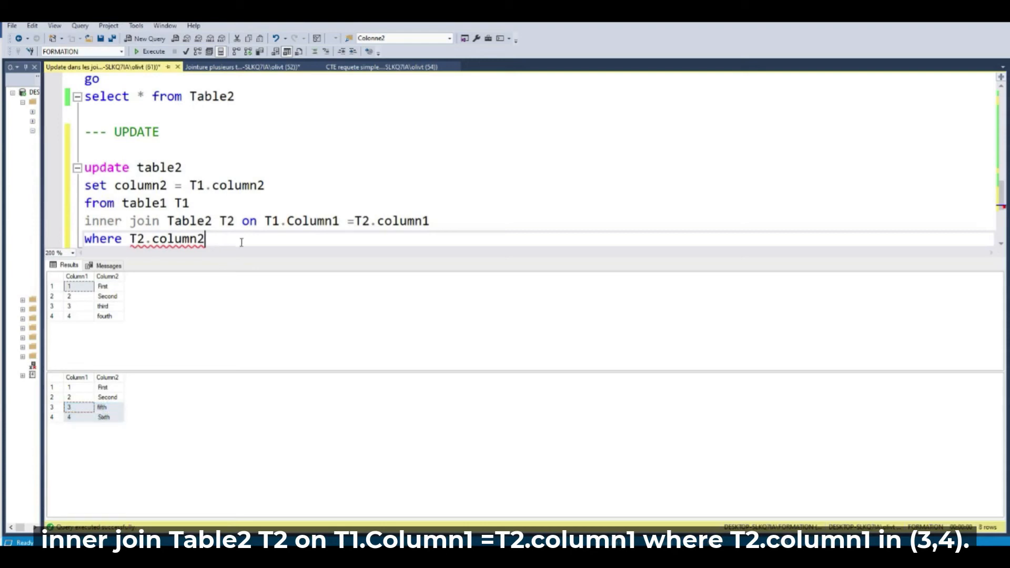
type("in (")
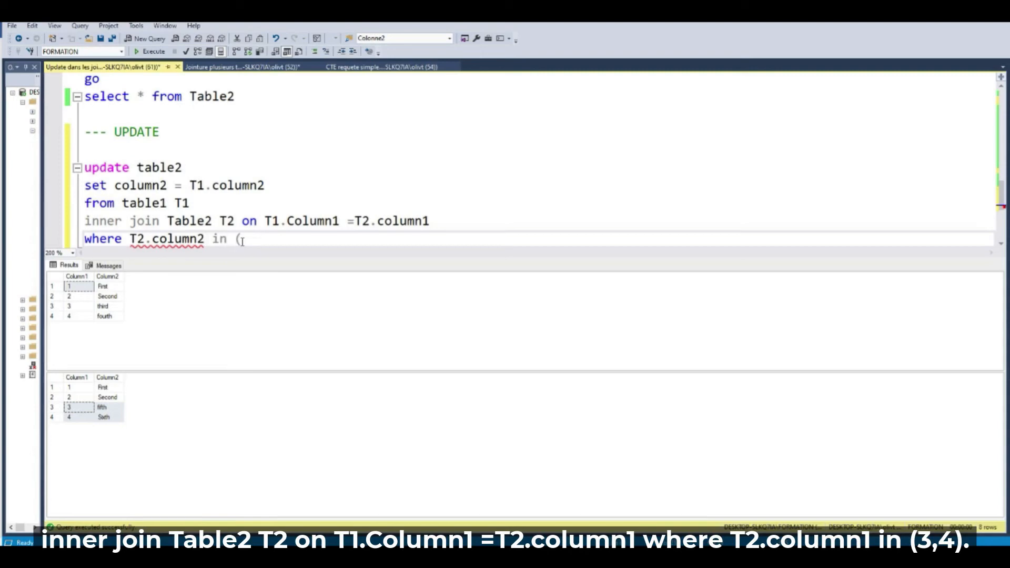
type("3,4")
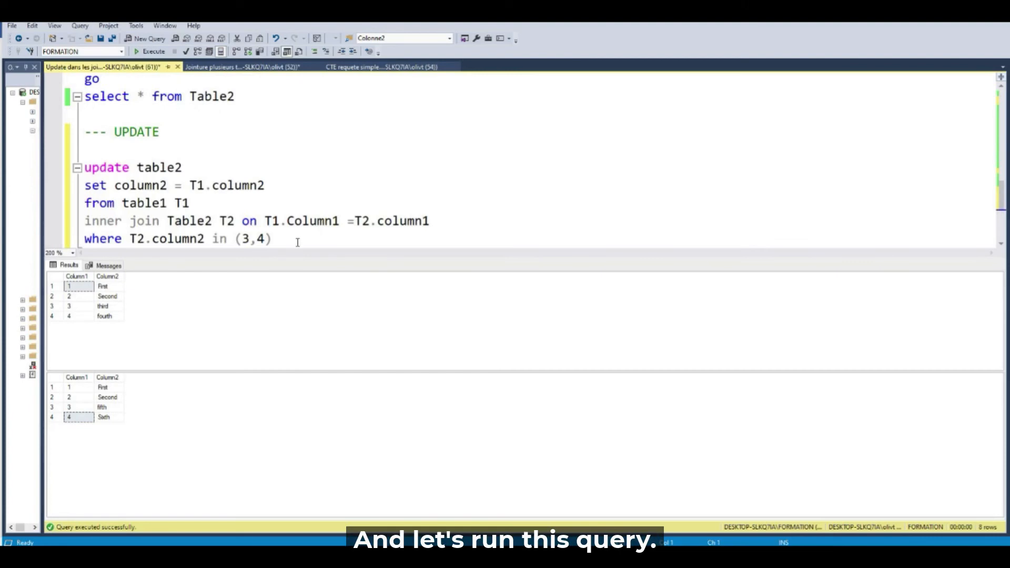
- After a conversion error, filter on T2.column1, run the UPDATE (2 rows), and rerun SELECTs
left_click(153, 52)
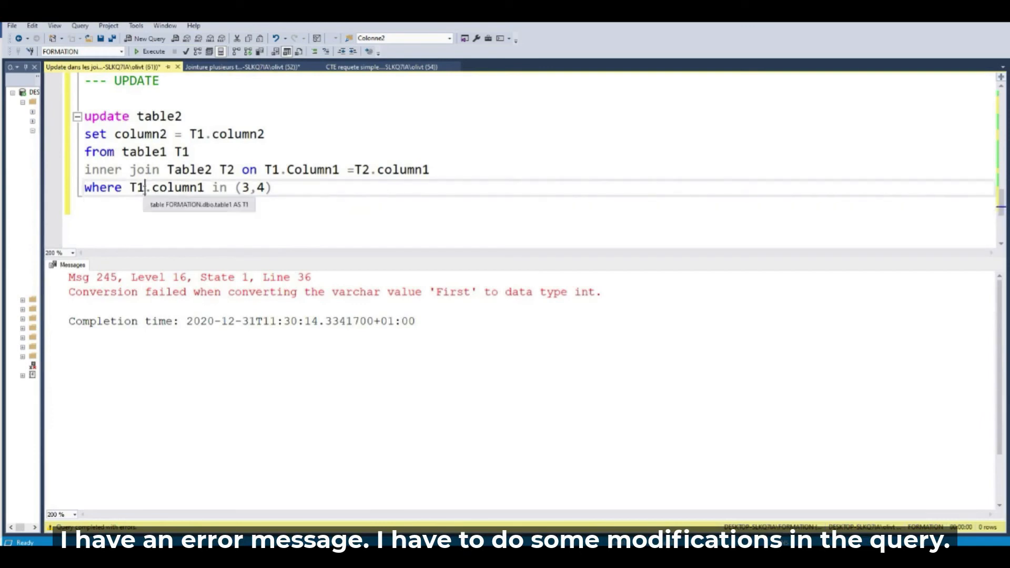
type("T2")
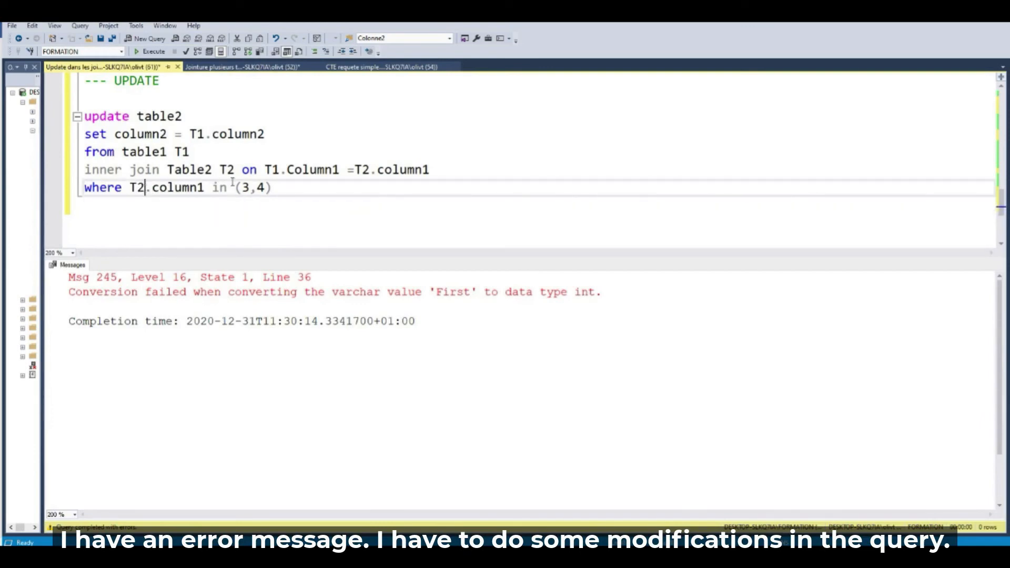
left_click_drag(83, 116, 271, 187)
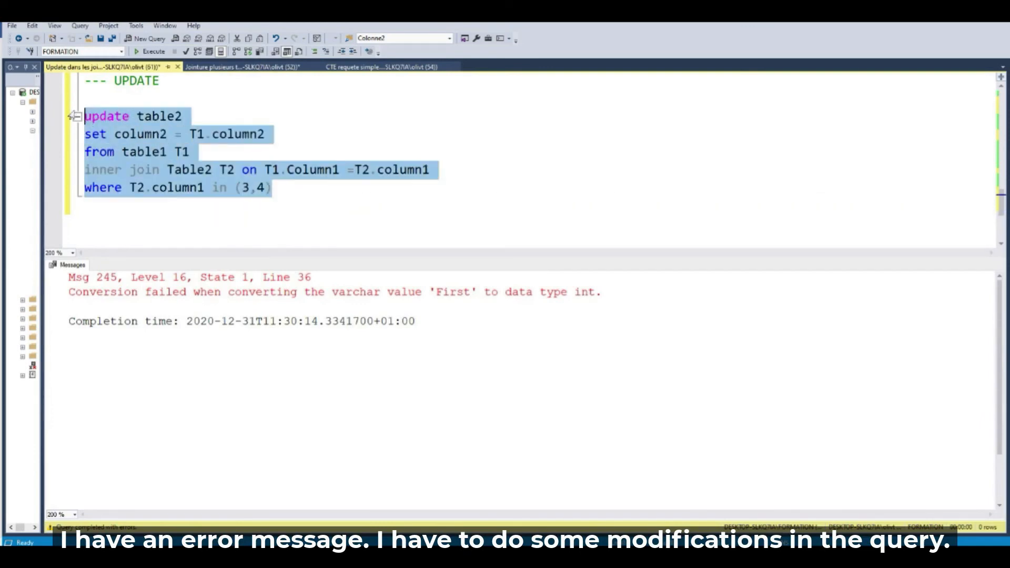
left_click(153, 51)
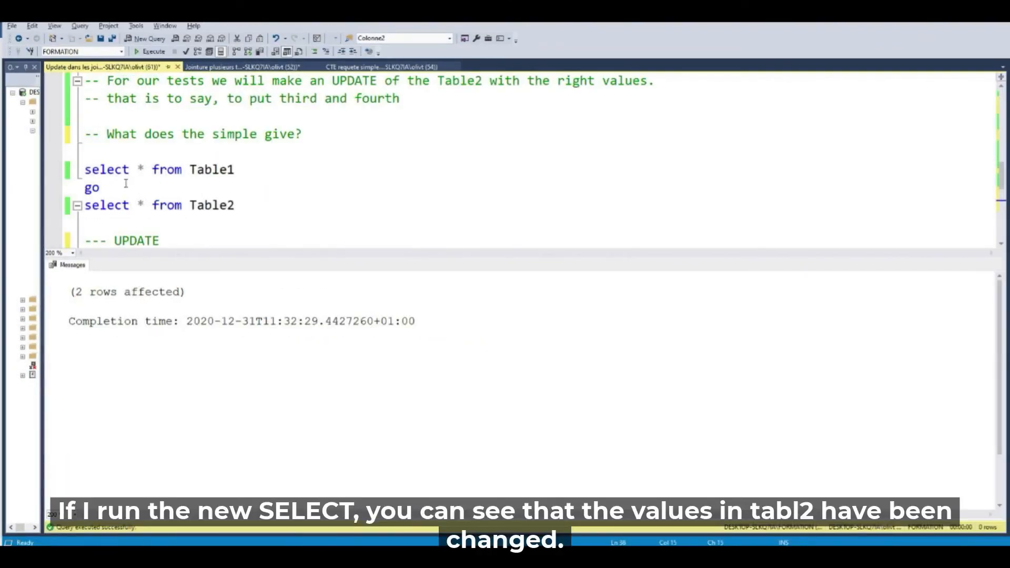
left_click(150, 51)
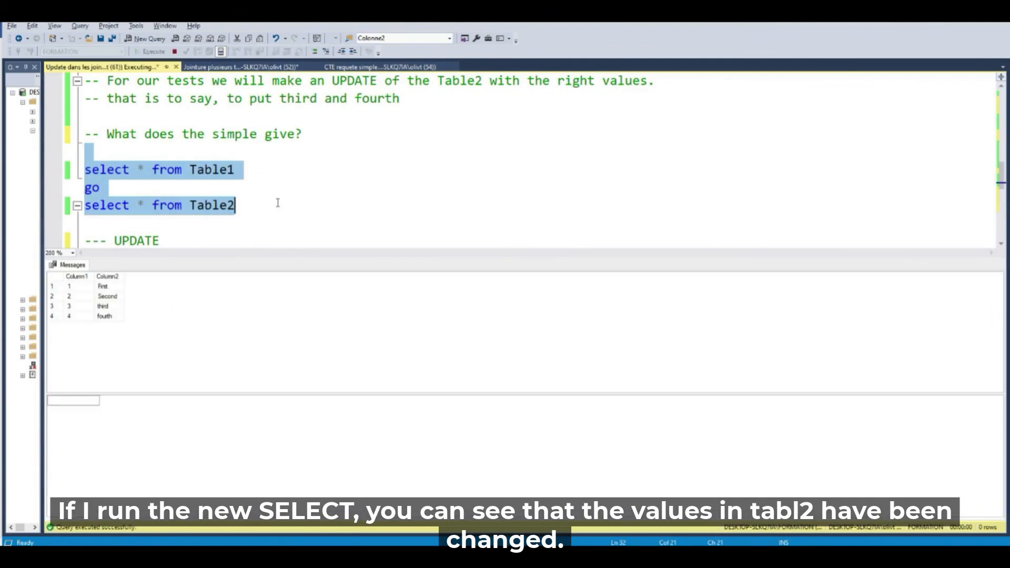